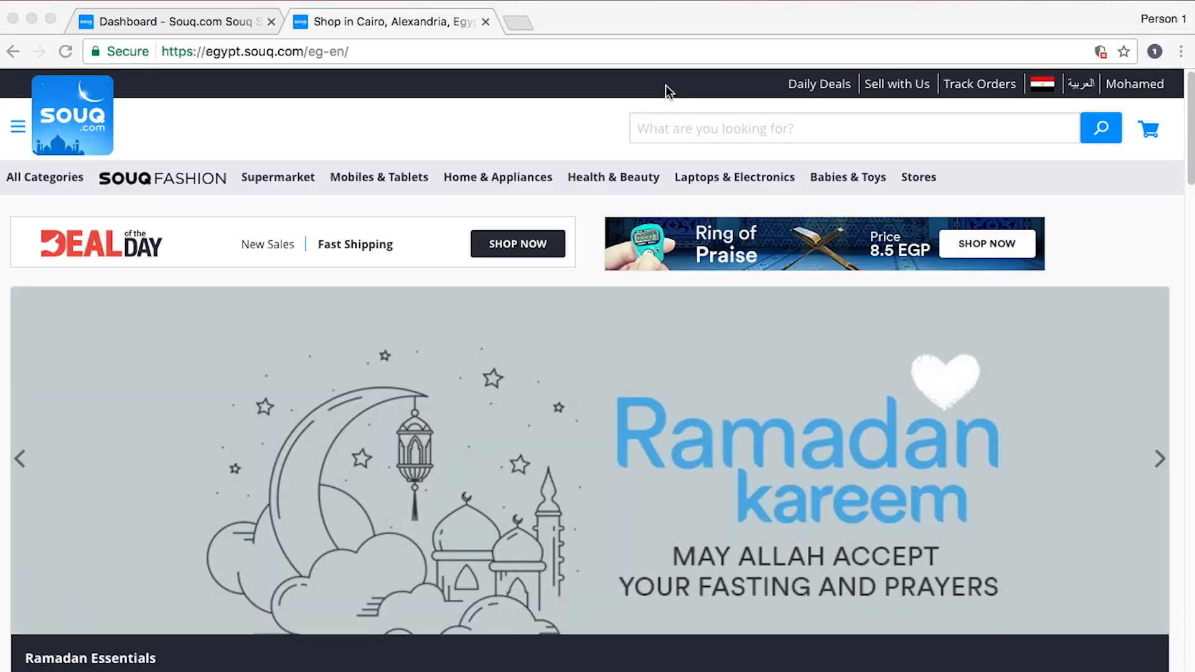
{"action": "mouse_move", "coordinate": [723, 93]}
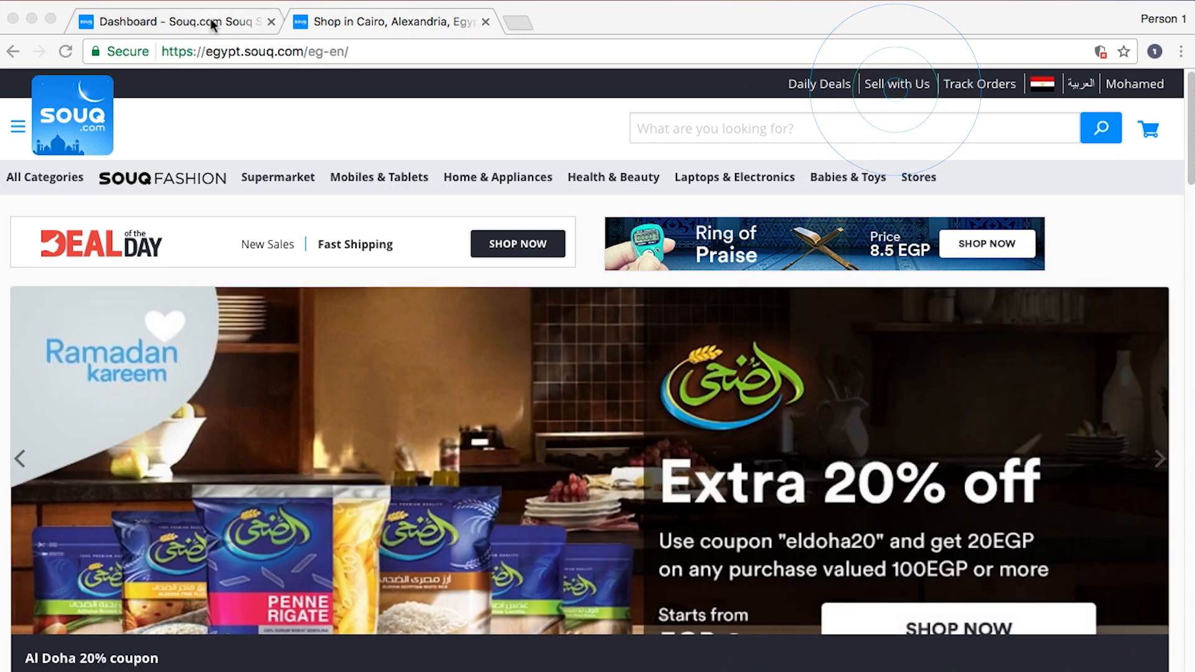
- Switch to the 'Dashboard - Souq.com' tab showing the seller dashboard
{"action": "left_click", "coordinate": [896, 84]}
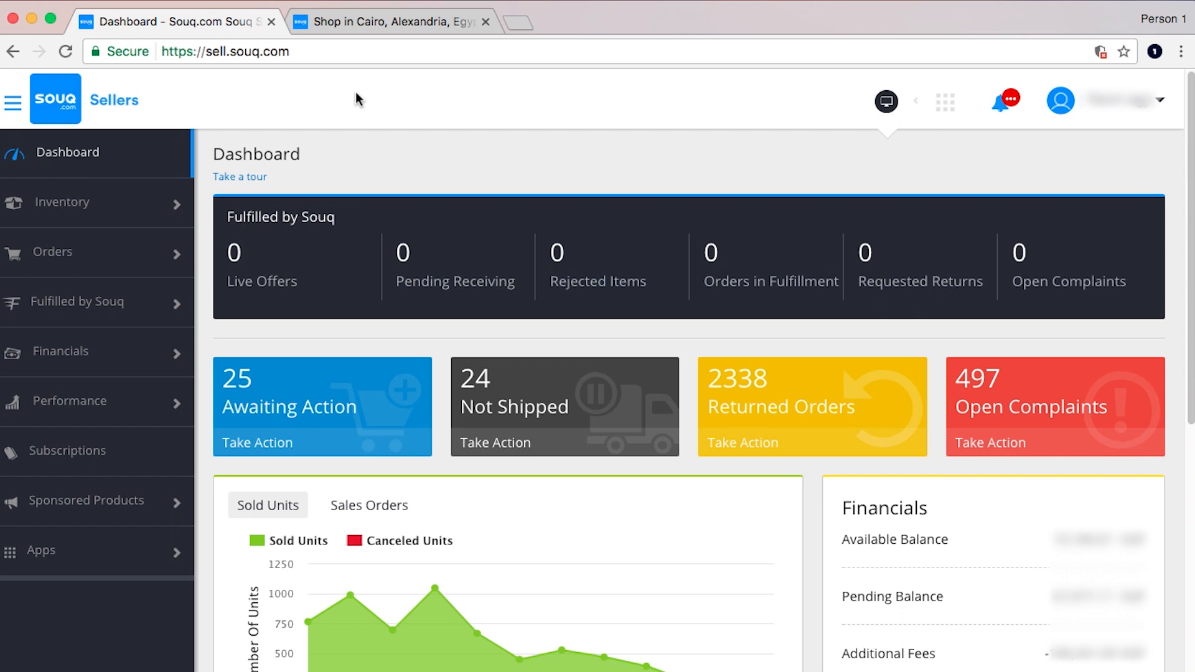
- Go through Account Settings to the Staff Accounts page, which lists no staff members
{"action": "left_click", "coordinate": [1059, 99]}
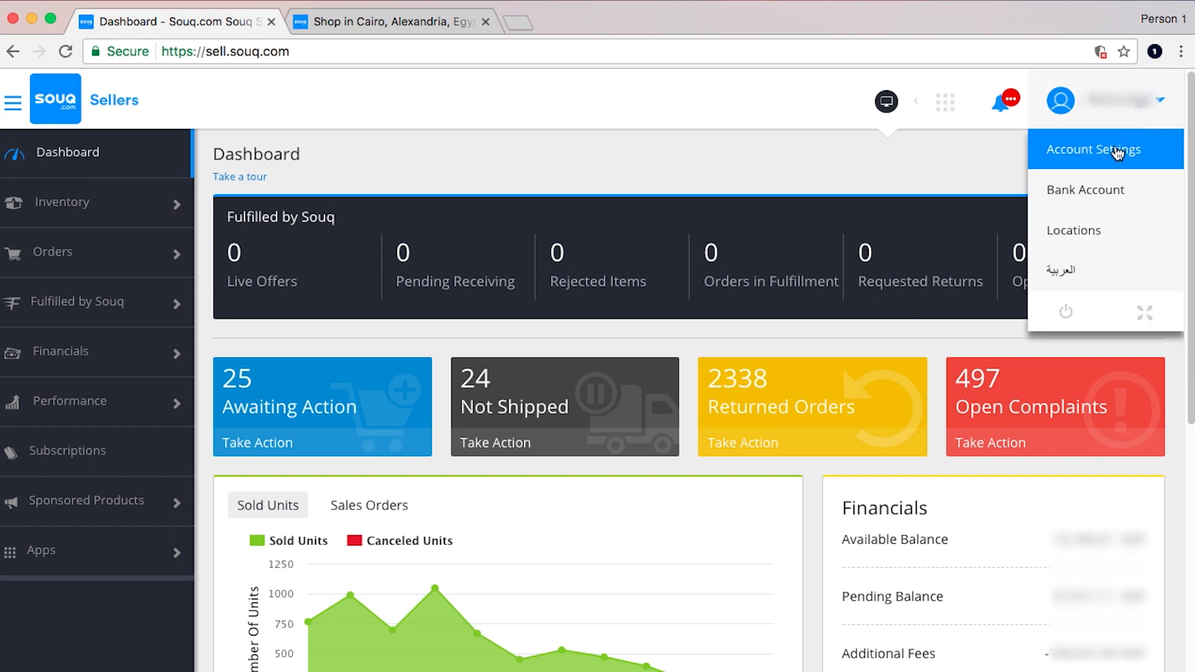
{"action": "left_click", "coordinate": [1095, 149]}
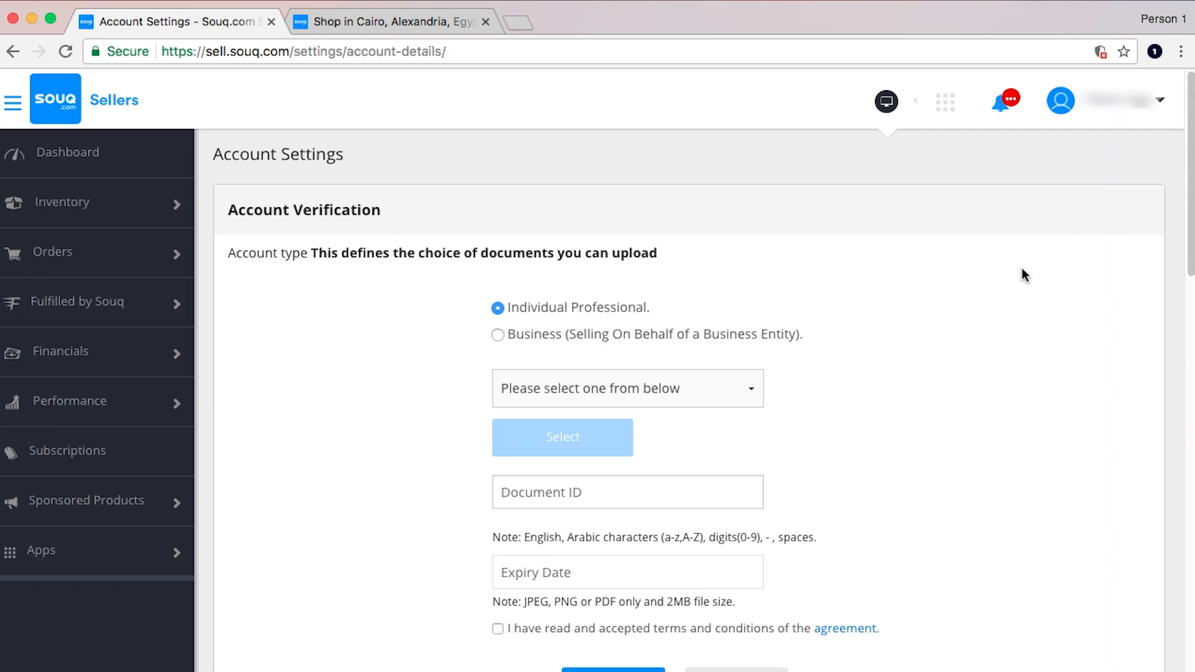
{"action": "scroll", "scroll_direction": "down", "scroll_amount": 3}
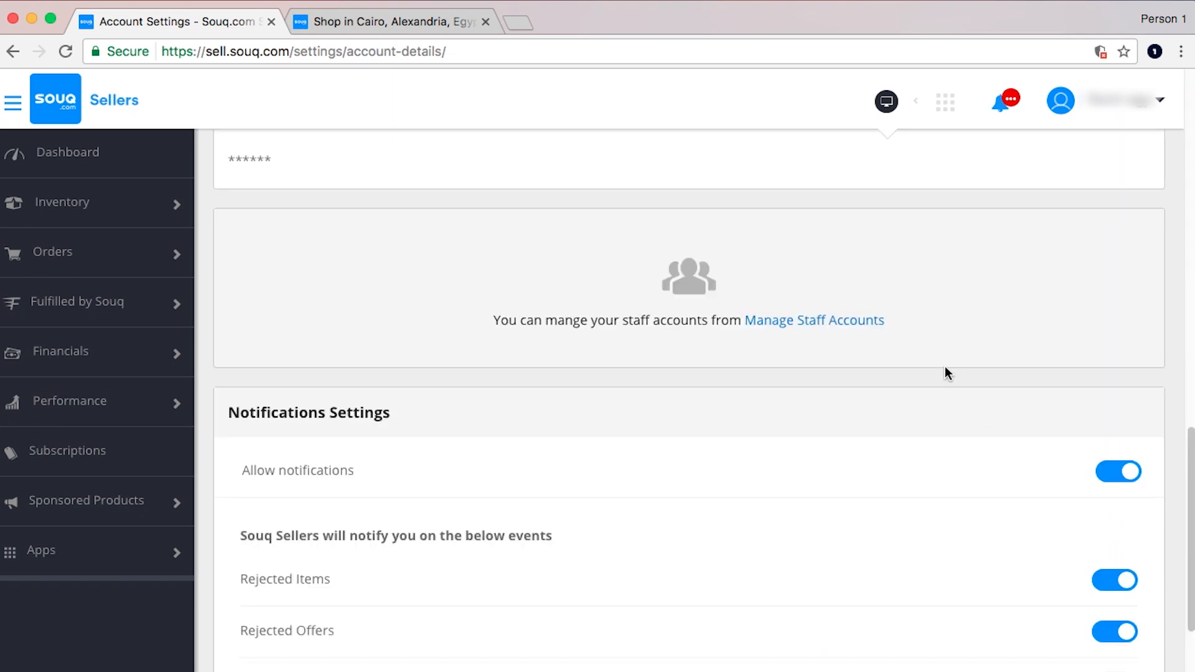
{"action": "mouse_move", "coordinate": [821, 374]}
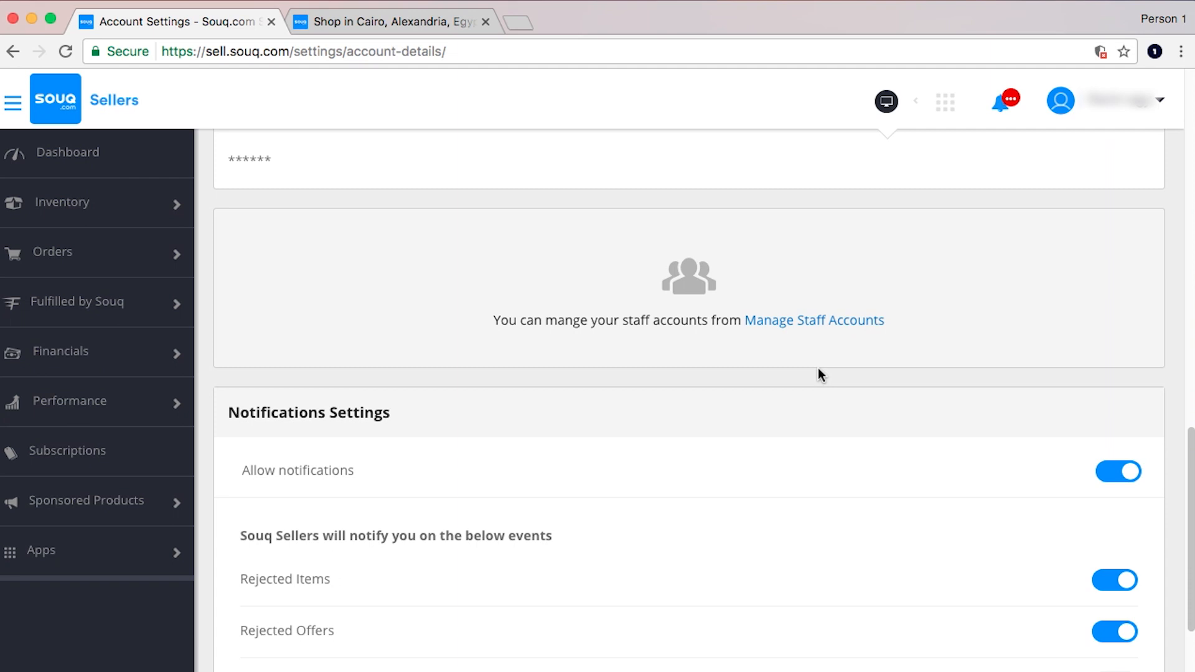
{"action": "mouse_move", "coordinate": [801, 345]}
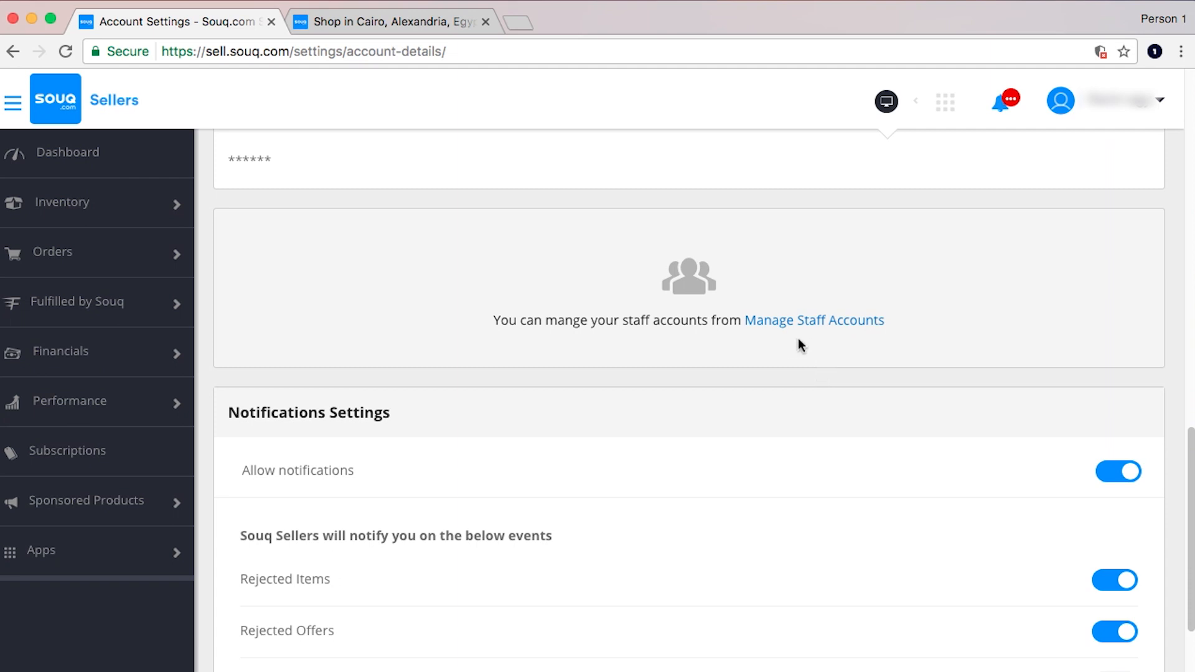
{"action": "left_click", "coordinate": [814, 319]}
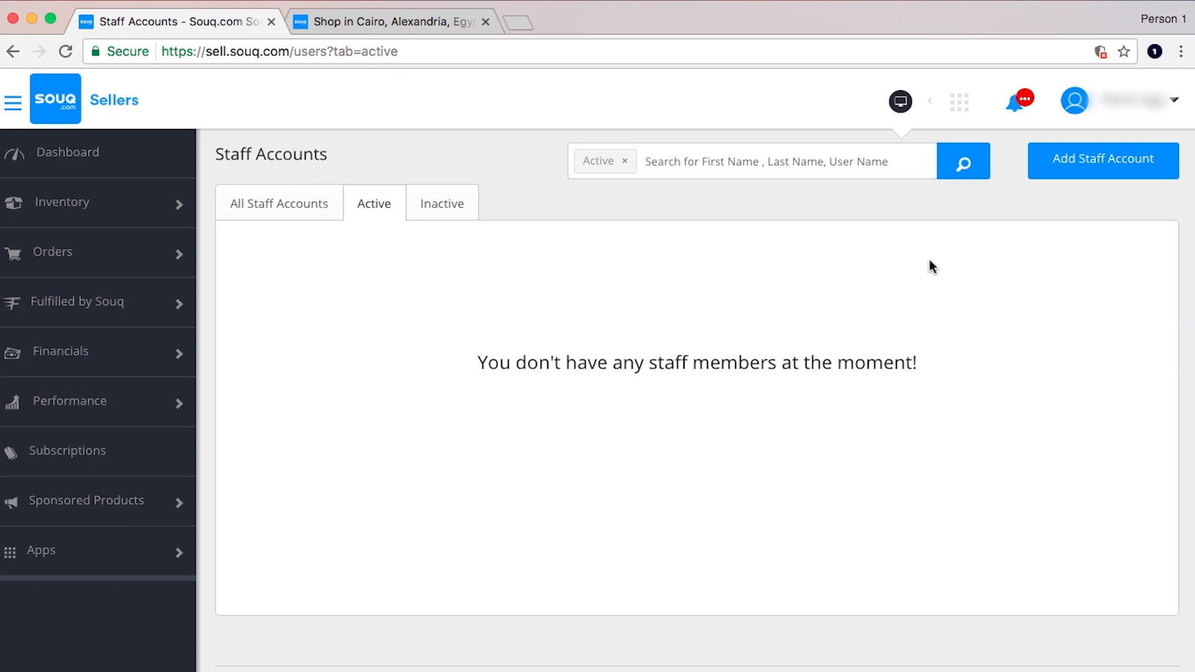
- Try Add Staff Account, then view the Locations page listing one saved address
{"action": "left_click", "coordinate": [1102, 160]}
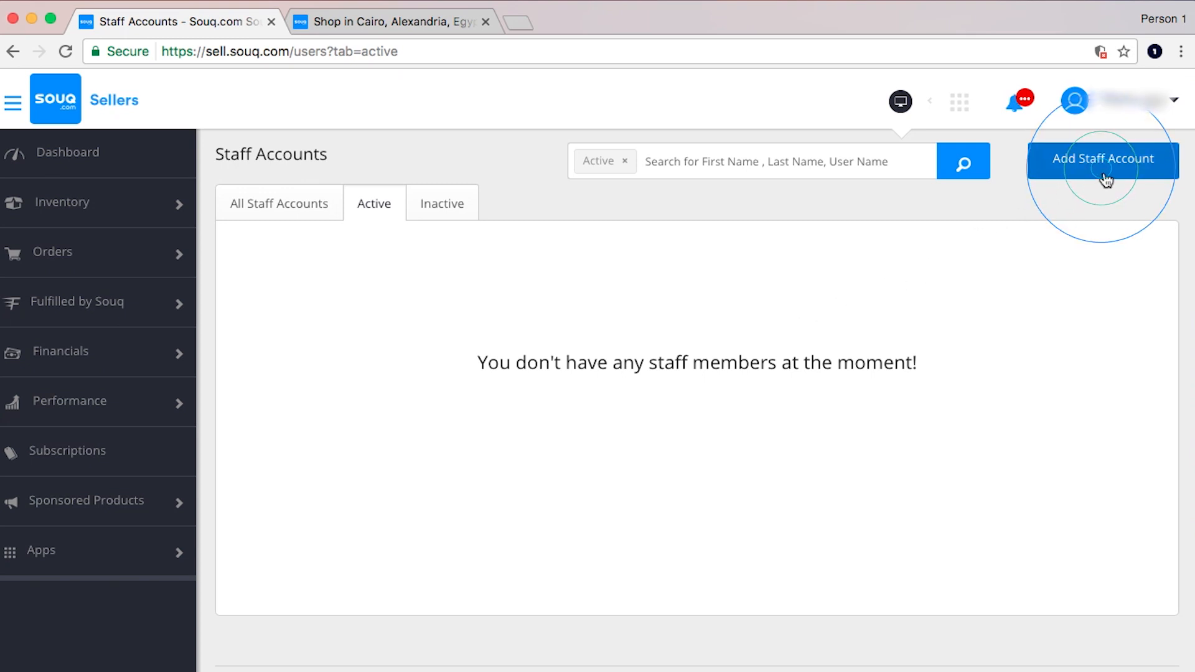
{"action": "left_click", "coordinate": [1102, 159]}
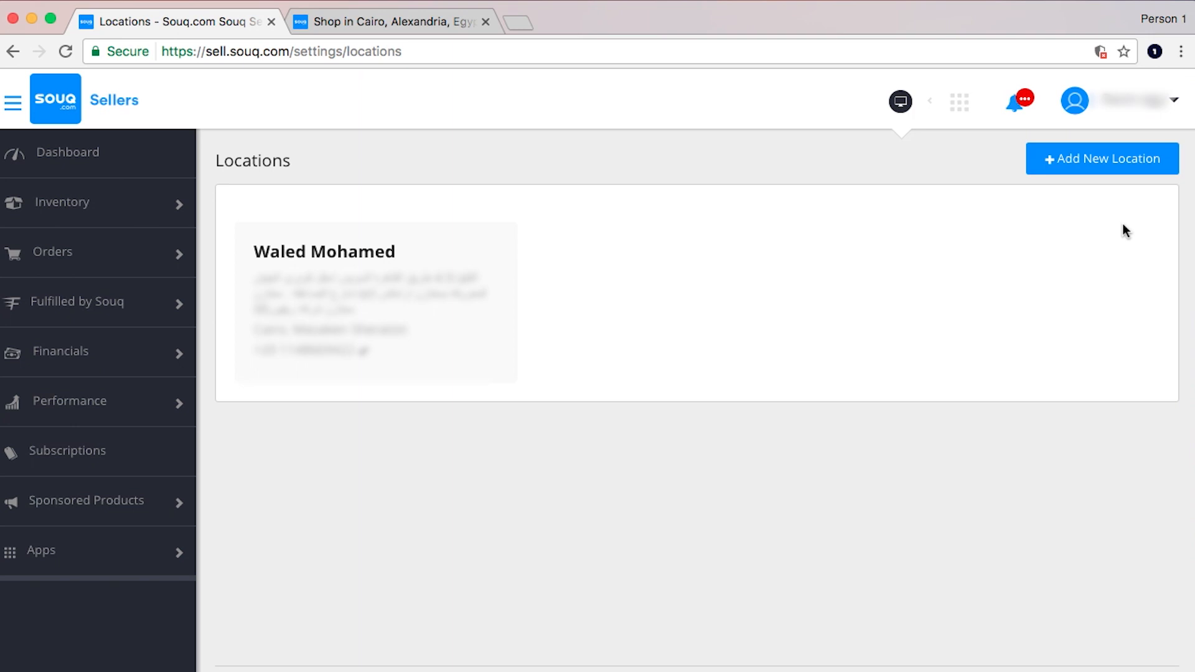
- Leave the Locations page and return to the Seller Center Dashboard via the sidebar
{"action": "left_click", "coordinate": [1075, 100]}
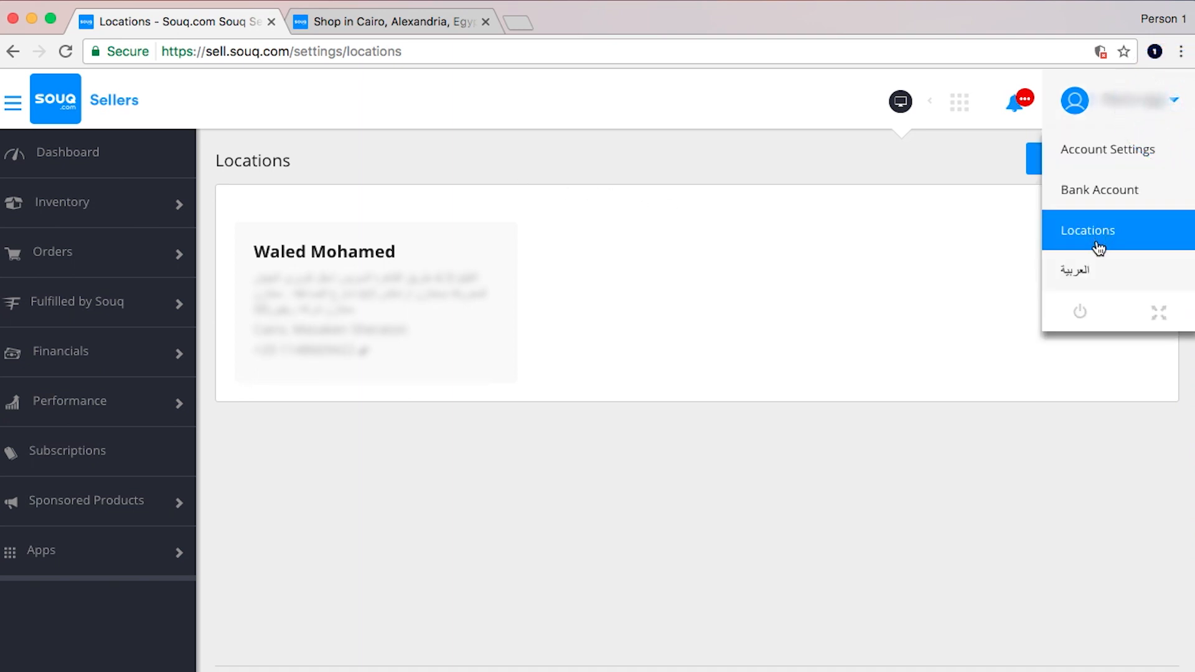
{"action": "mouse_move", "coordinate": [1080, 269]}
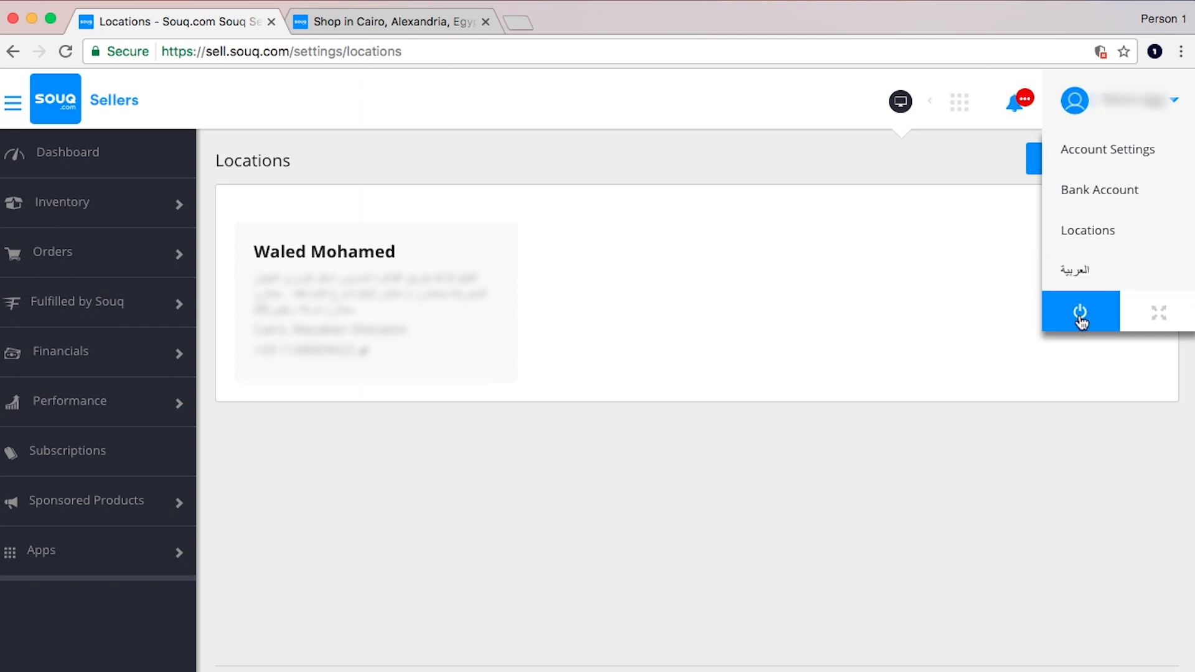
{"action": "left_click", "coordinate": [67, 152]}
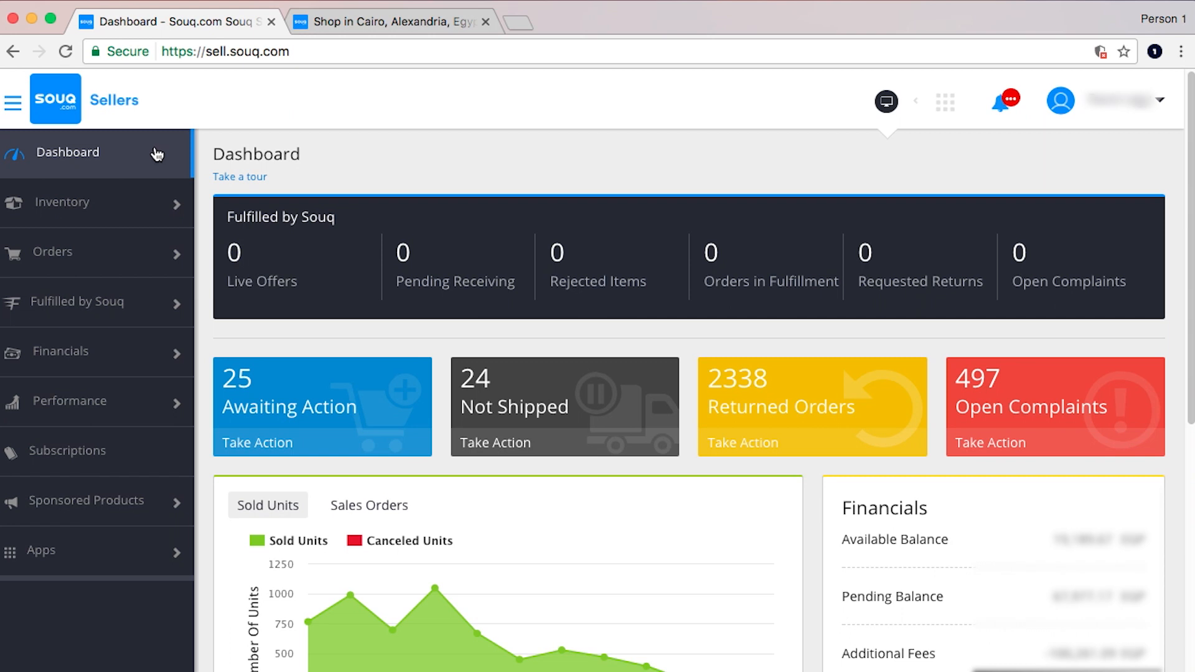
{"action": "mouse_move", "coordinate": [509, 162]}
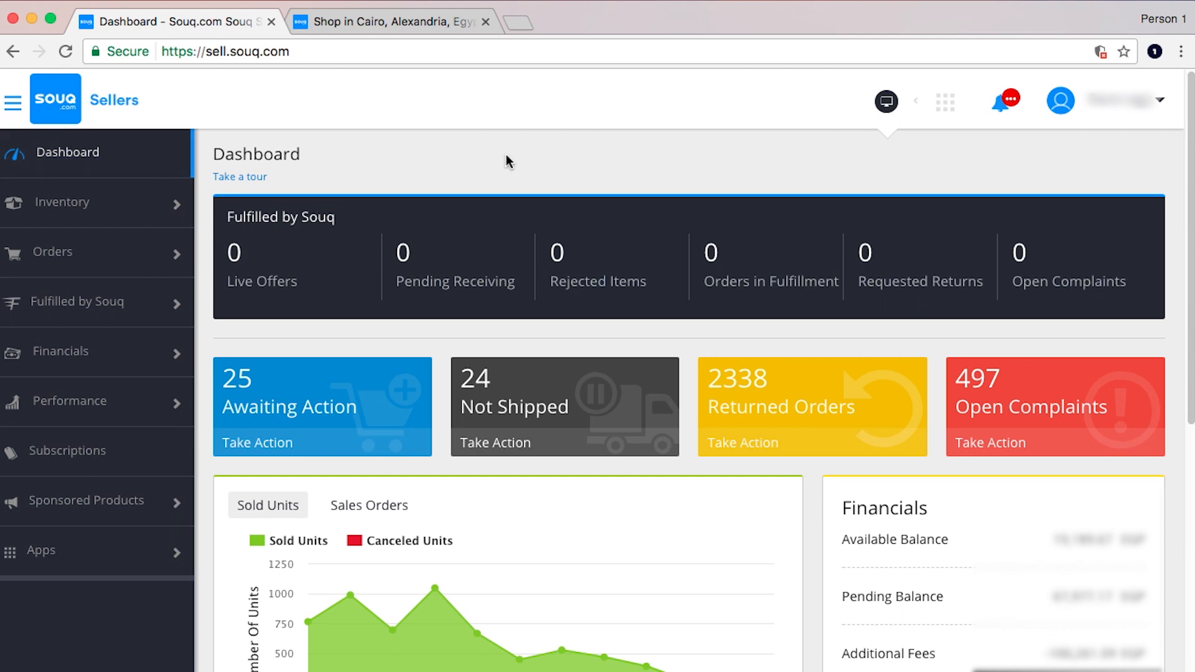
{"action": "mouse_move", "coordinate": [1053, 222]}
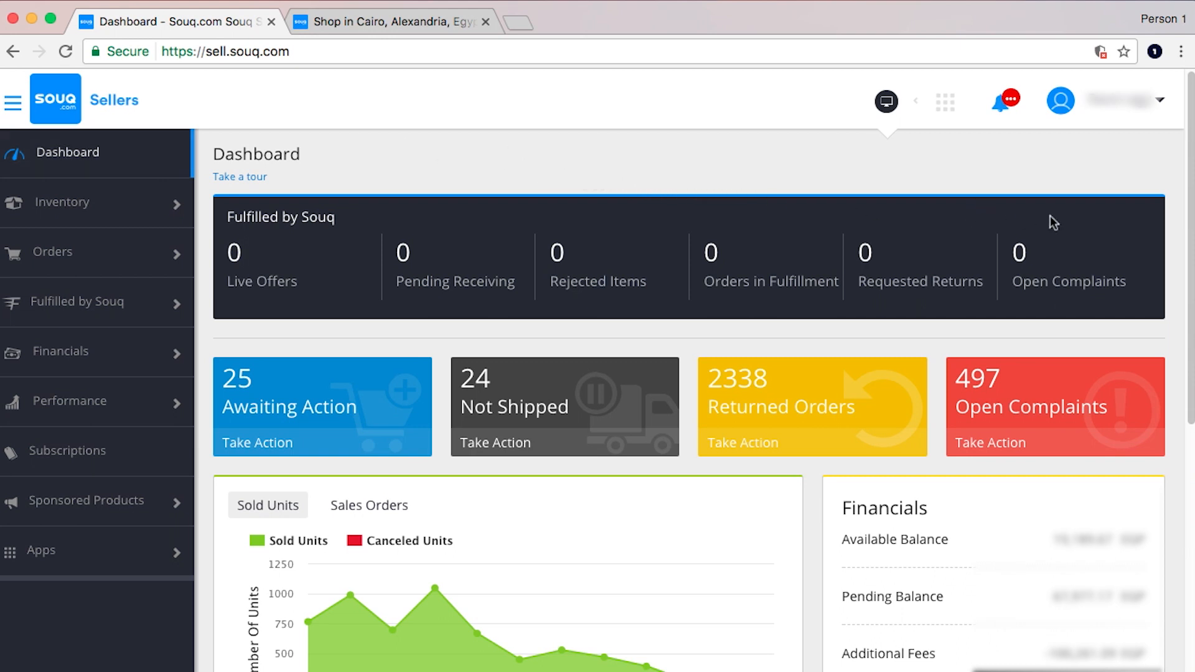
- Scroll the dashboard down to the Performance Rating, 89% Feedback Score and listing status tiles
{"action": "scroll", "scroll_direction": "down", "scroll_amount": 3}
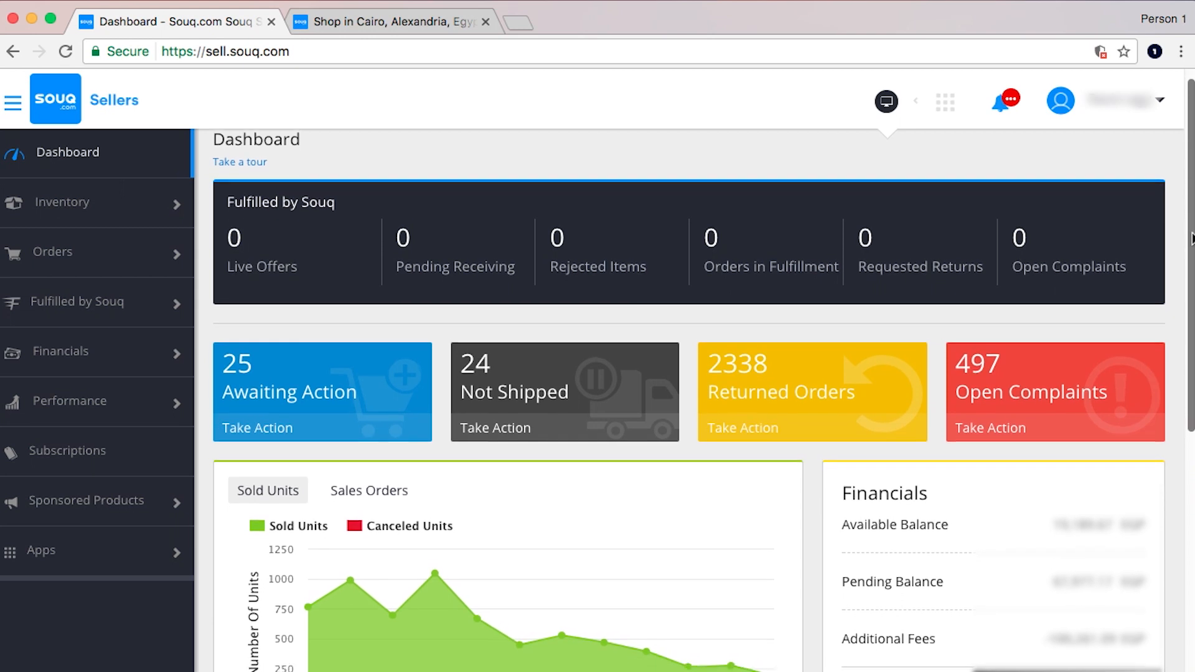
{"action": "scroll", "scroll_direction": "down", "scroll_amount": 3}
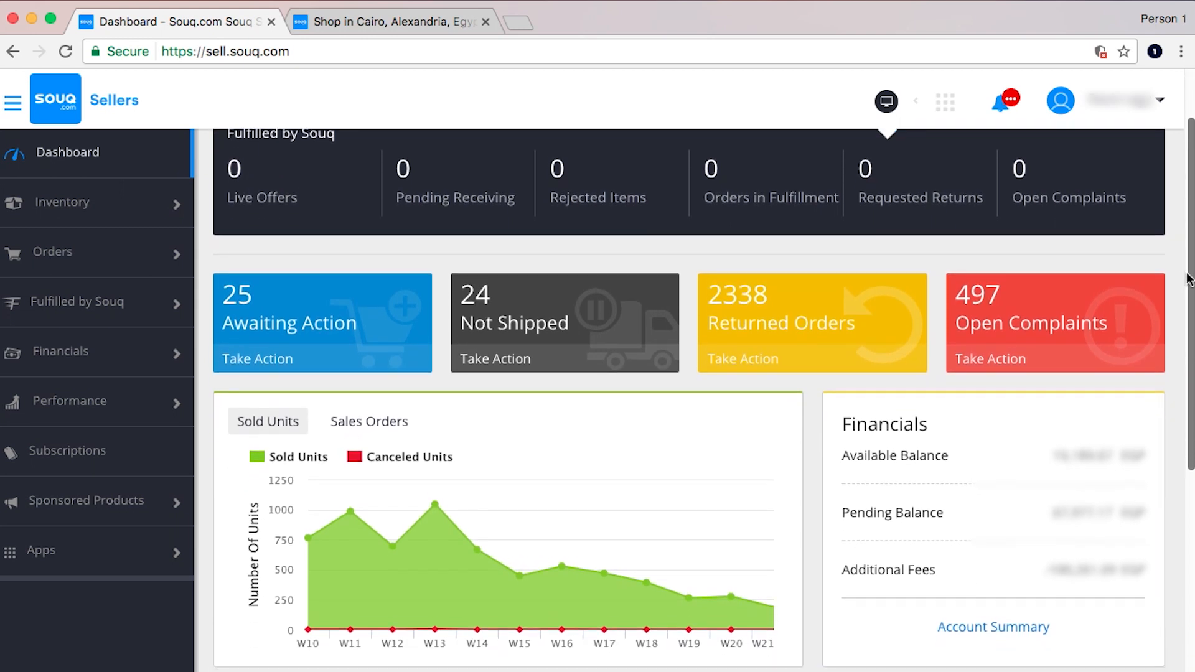
{"action": "scroll", "scroll_direction": "down", "scroll_amount": 3}
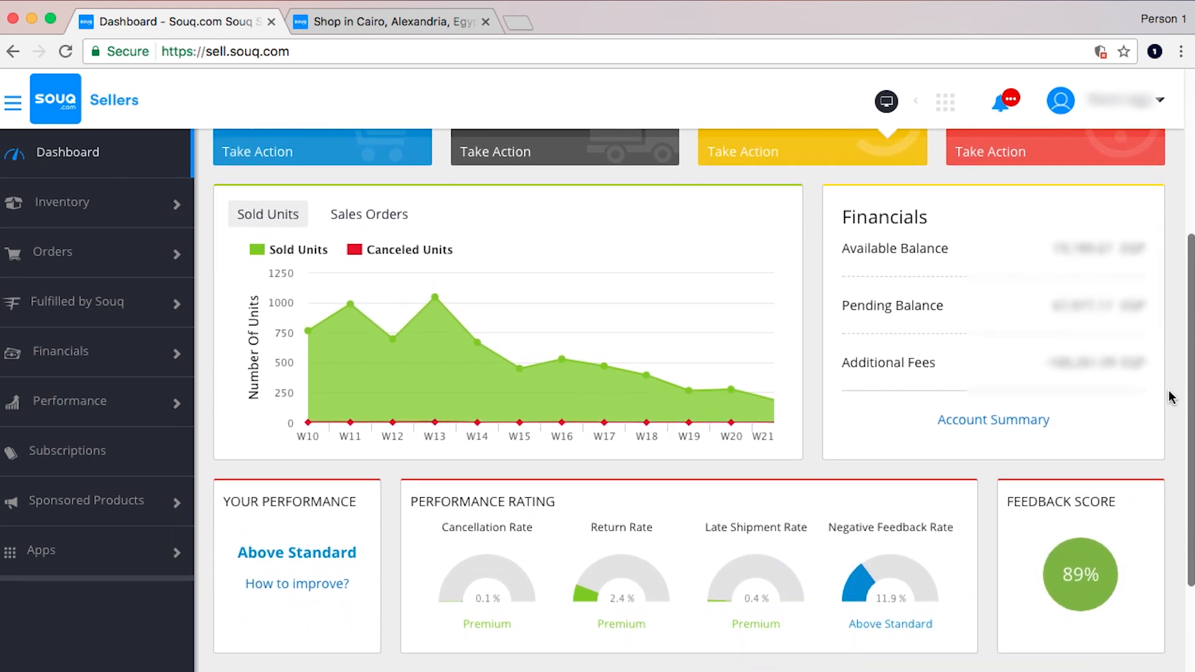
{"action": "scroll", "scroll_direction": "down", "scroll_amount": 3}
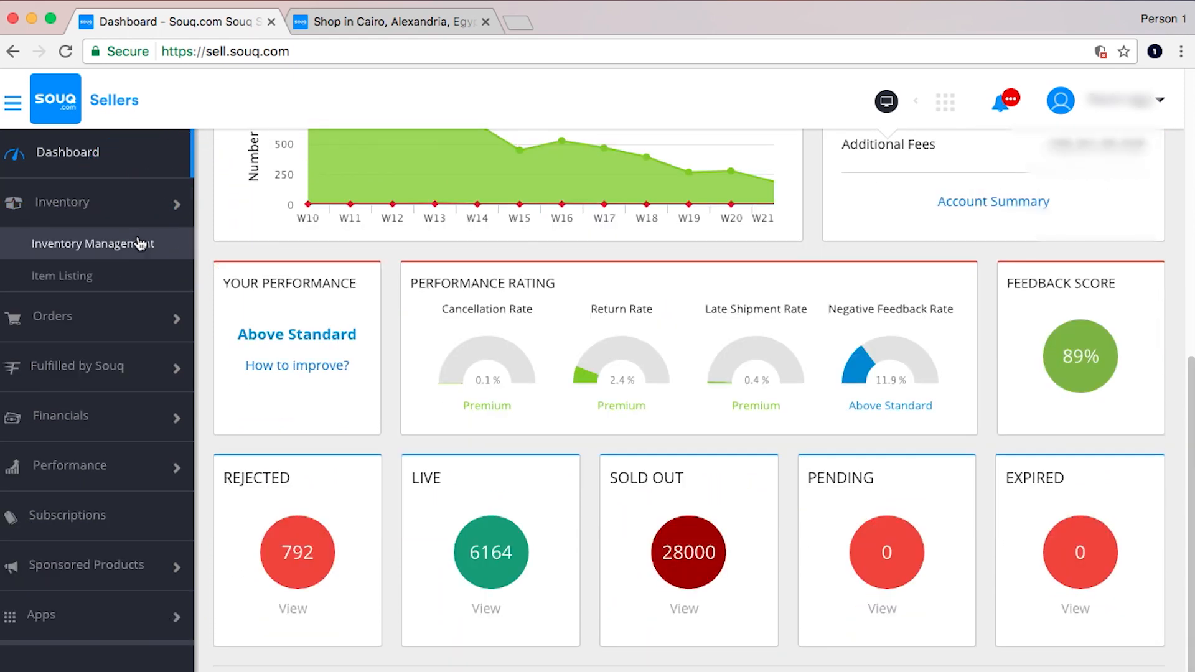
- View Inventory Management, Order Management, Return Management, Canceled Orders, then the Financials Account Summary
{"action": "left_click", "coordinate": [93, 243]}
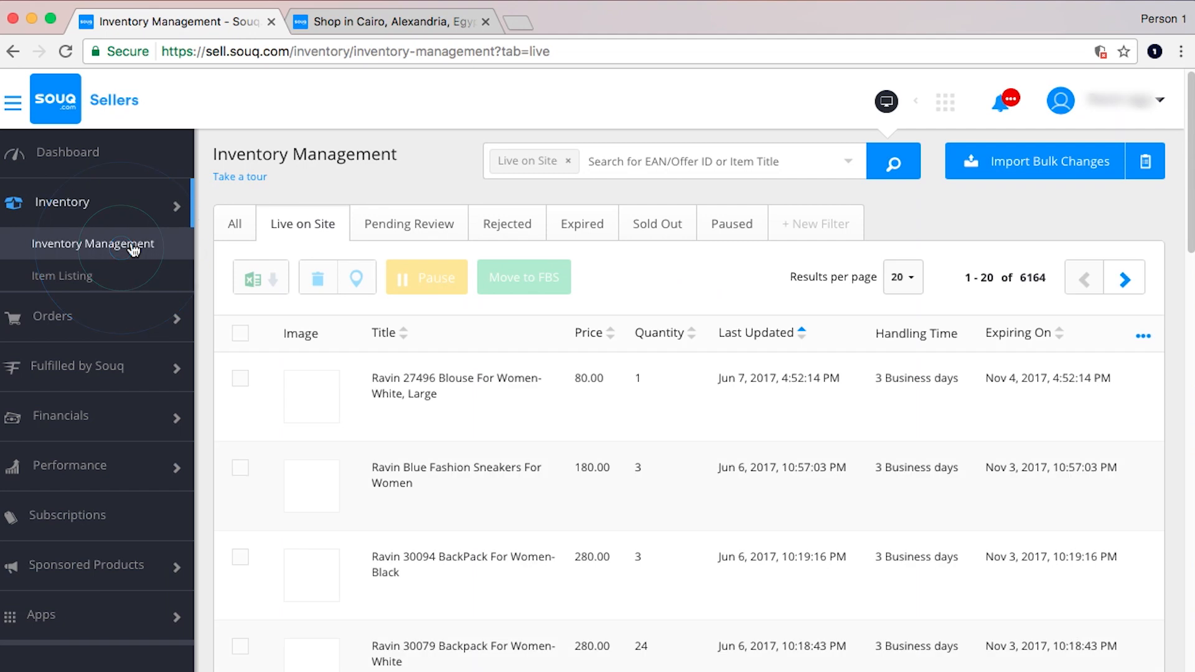
{"action": "left_click", "coordinate": [84, 293]}
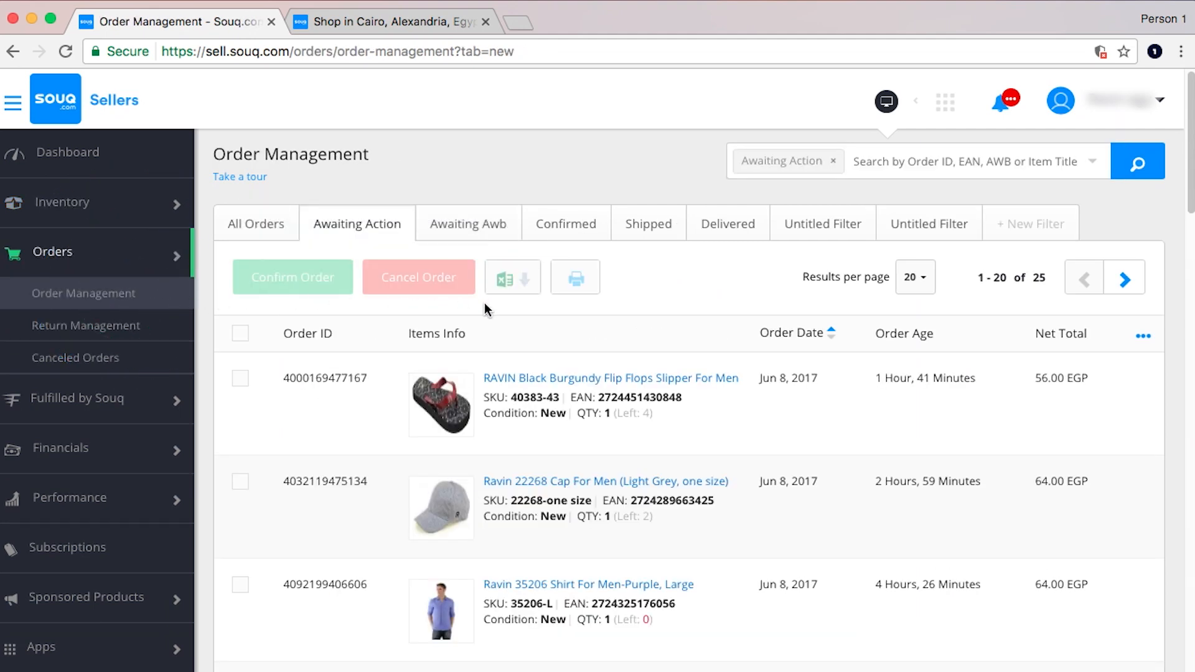
{"action": "mouse_move", "coordinate": [87, 326]}
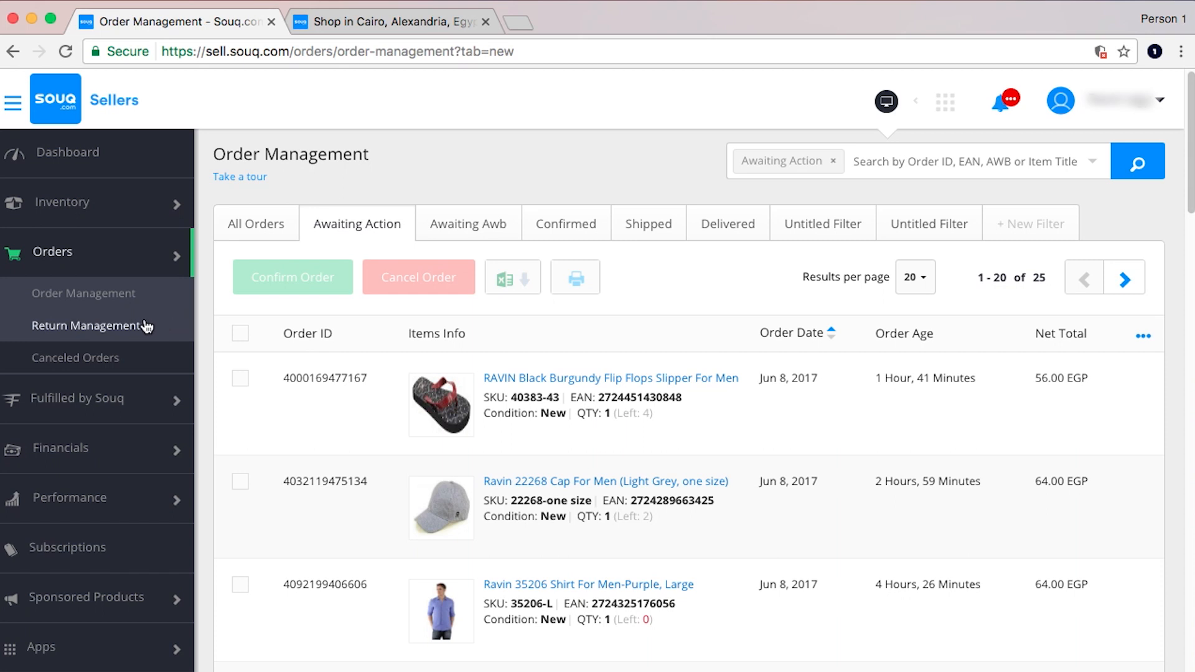
{"action": "left_click", "coordinate": [86, 325]}
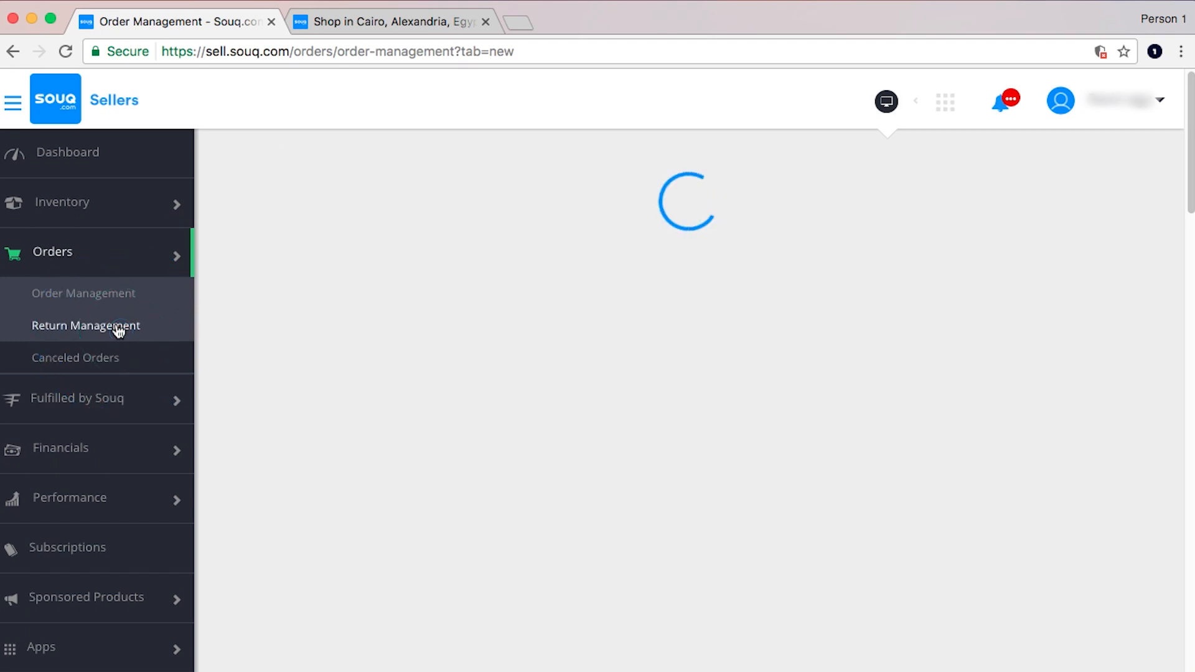
{"action": "left_click", "coordinate": [85, 325]}
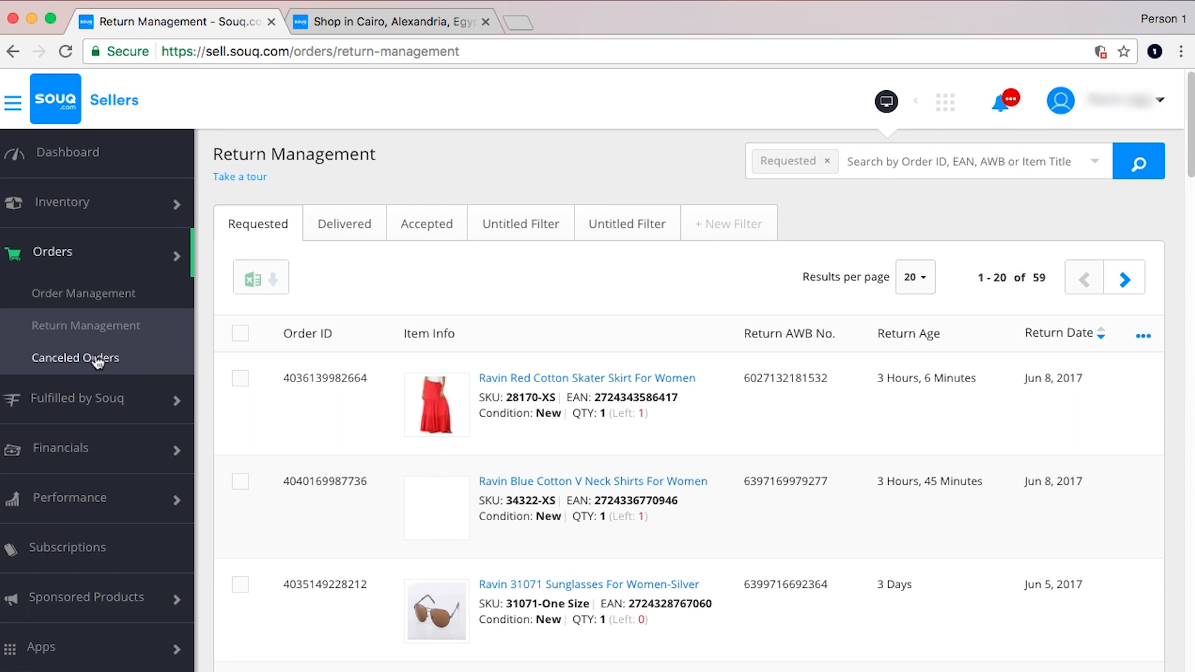
{"action": "left_click", "coordinate": [75, 357]}
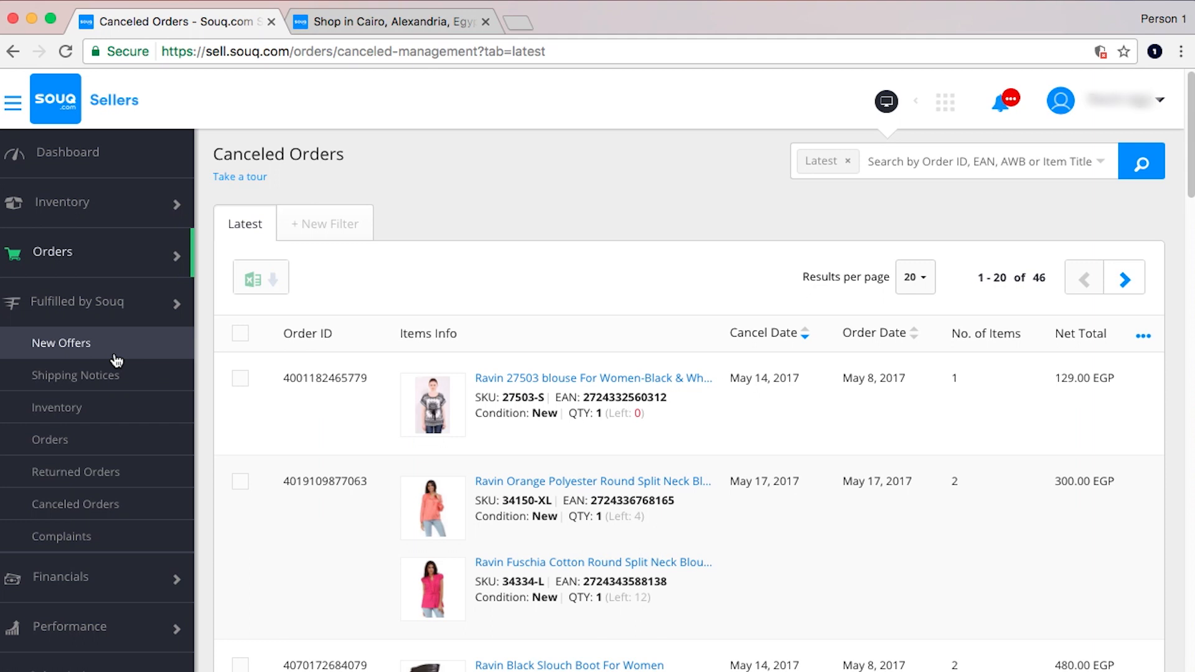
{"action": "left_click", "coordinate": [56, 407]}
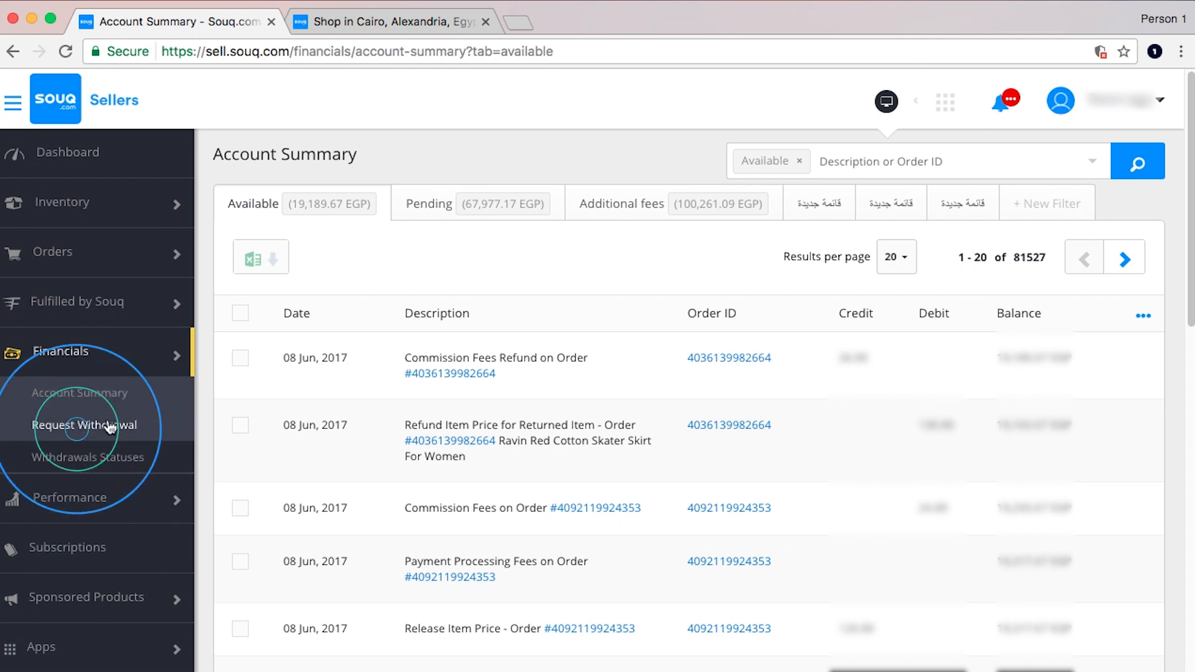
- View Request Withdrawal, Withdrawals Statuses, Performance Dashboard, Complaints Management and Feedback, then the Dashboard
{"action": "left_click", "coordinate": [84, 425]}
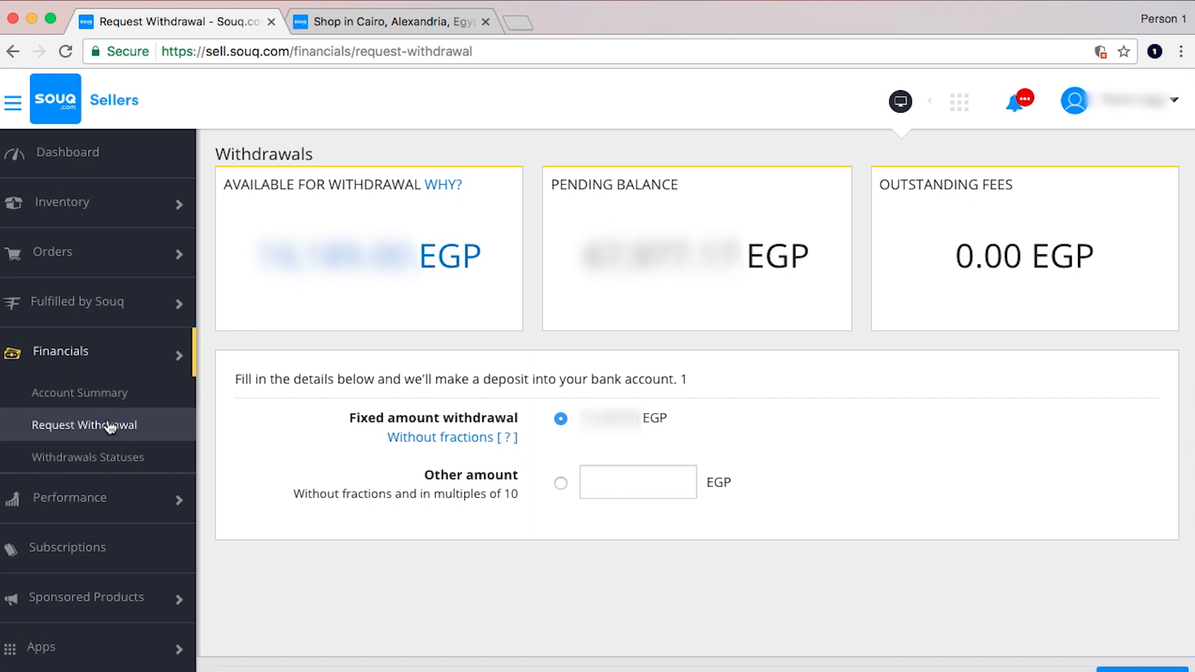
{"action": "left_click", "coordinate": [88, 456]}
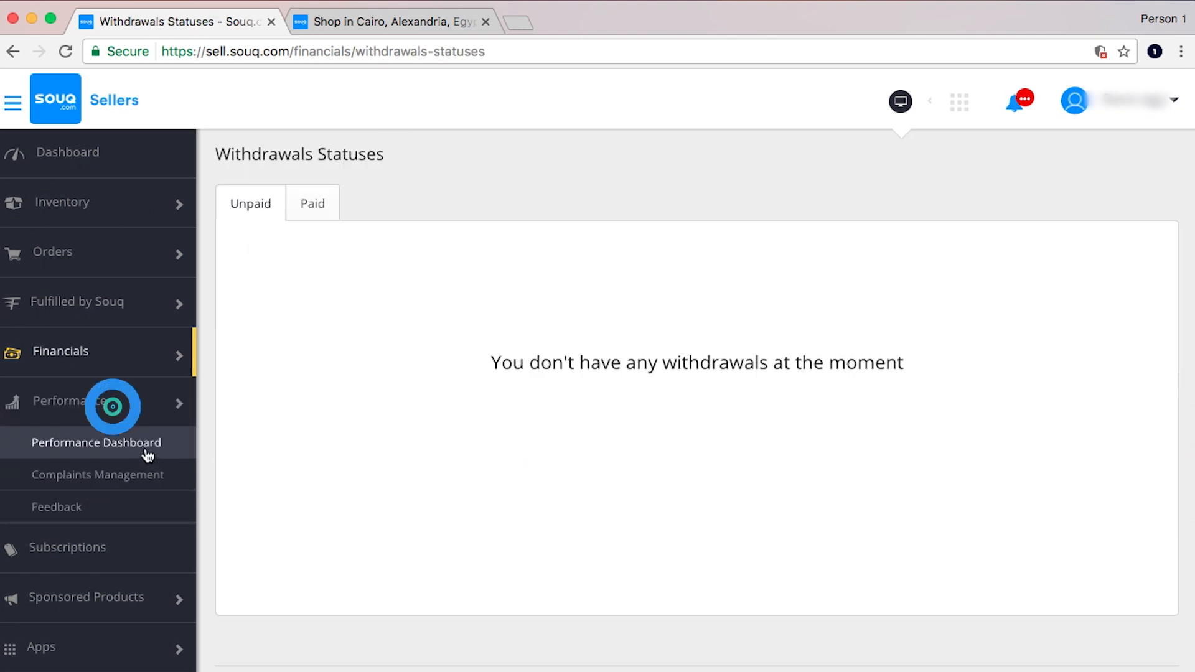
{"action": "left_click", "coordinate": [96, 442]}
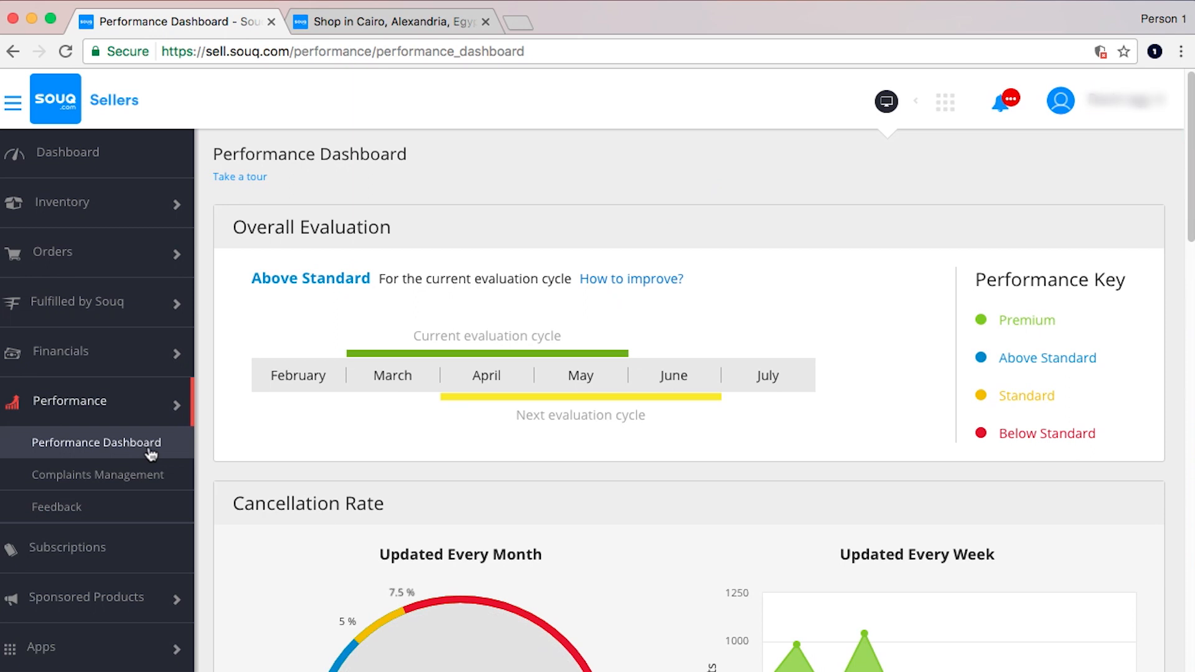
{"action": "left_click", "coordinate": [97, 475]}
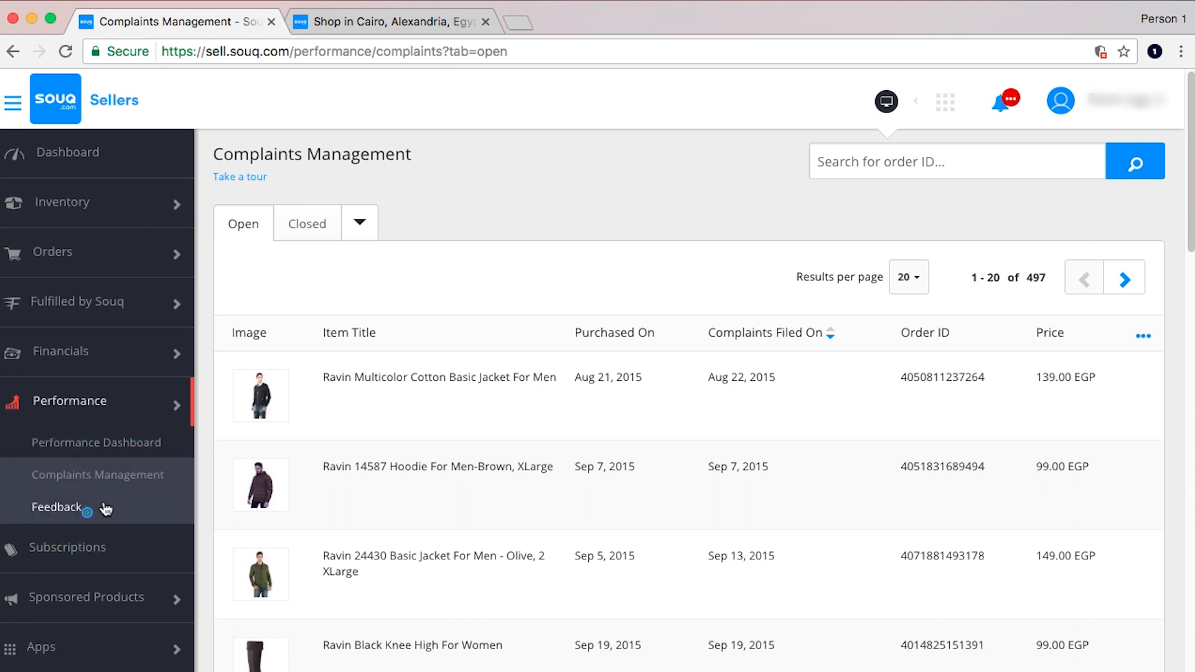
{"action": "left_click", "coordinate": [57, 506]}
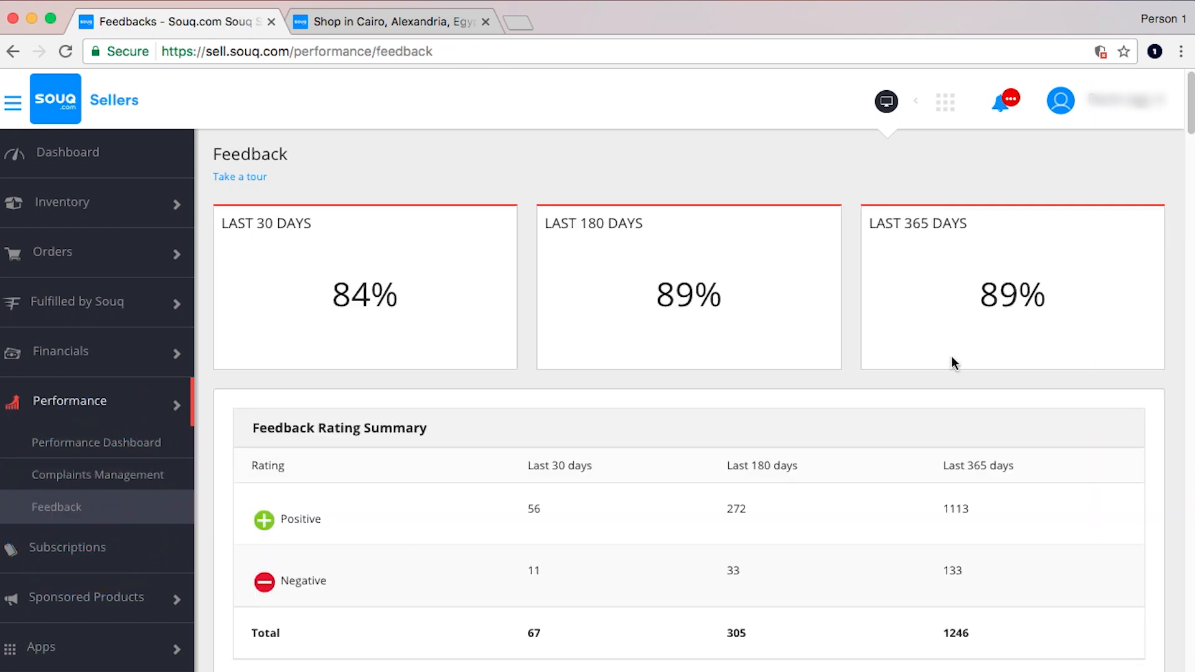
{"action": "left_click", "coordinate": [67, 151]}
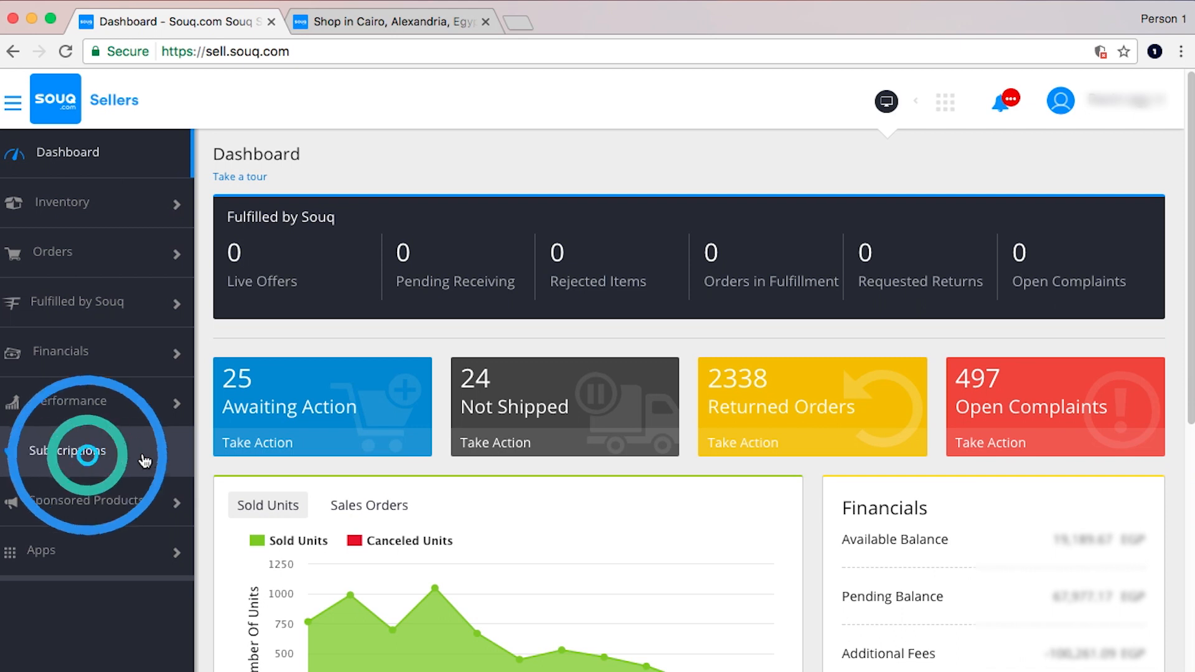
{"action": "mouse_move", "coordinate": [145, 516]}
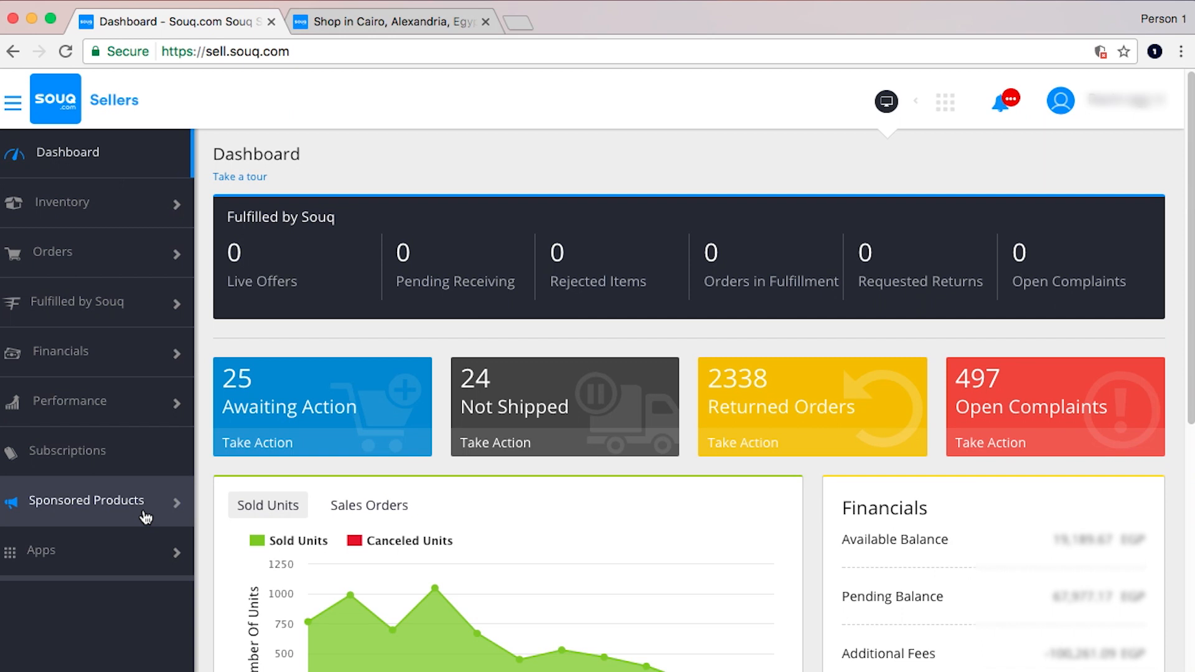
{"action": "left_click", "coordinate": [41, 550]}
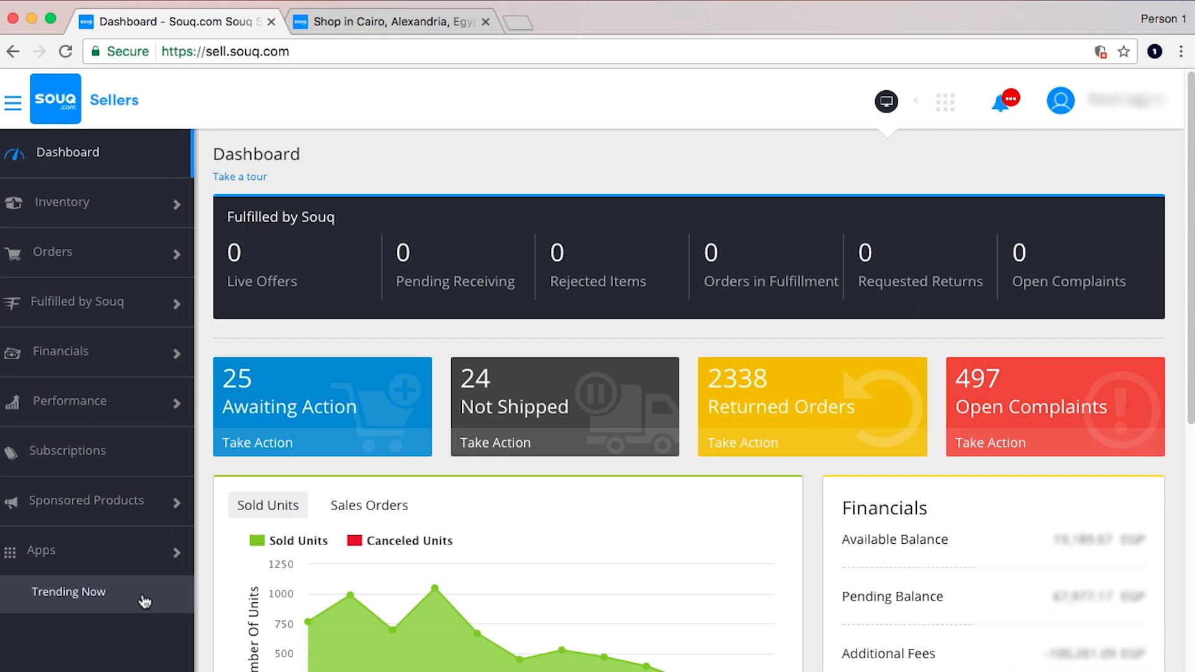
{"action": "left_click", "coordinate": [69, 592]}
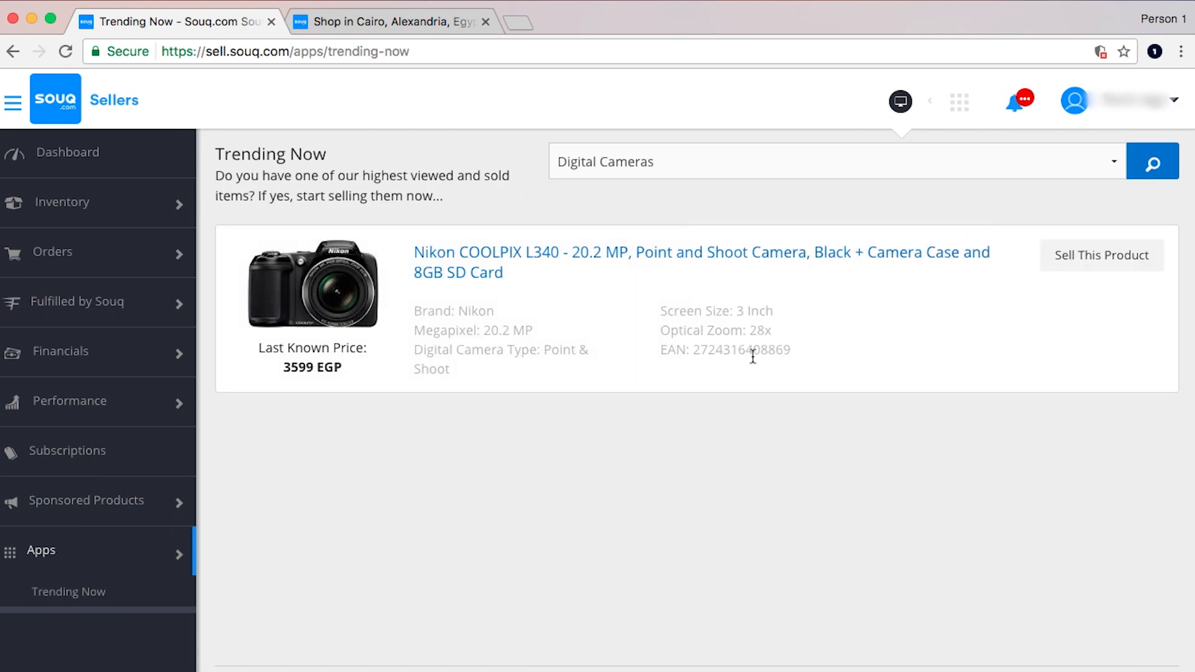
{"action": "mouse_move", "coordinate": [197, 394]}
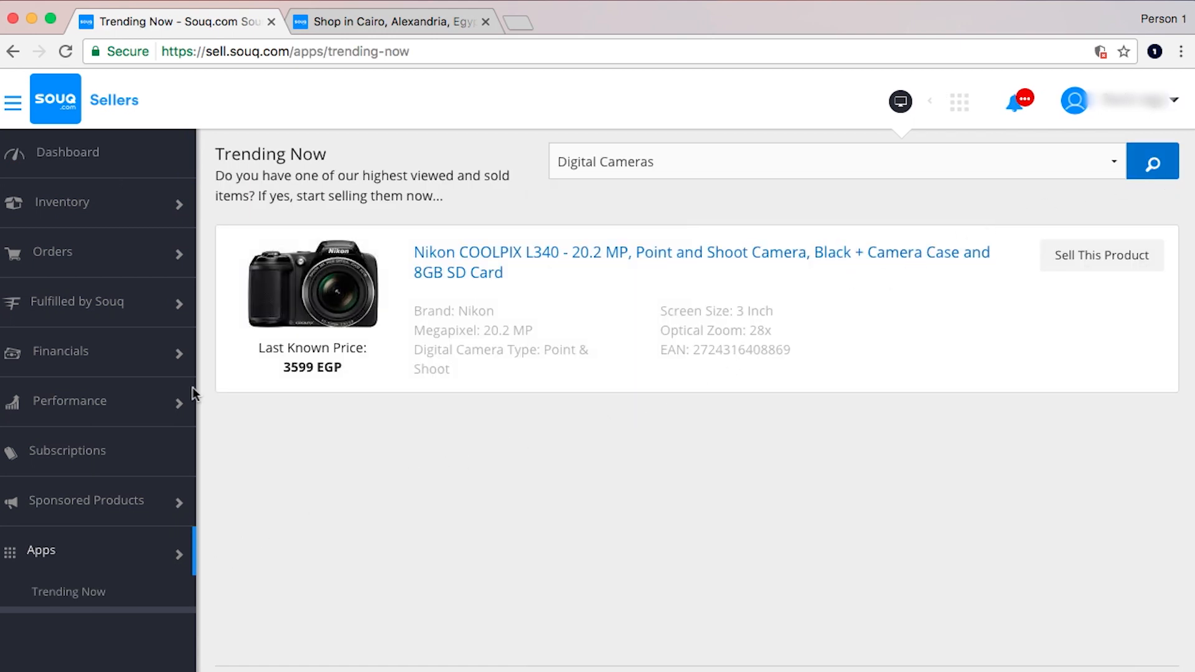
{"action": "left_click", "coordinate": [67, 152]}
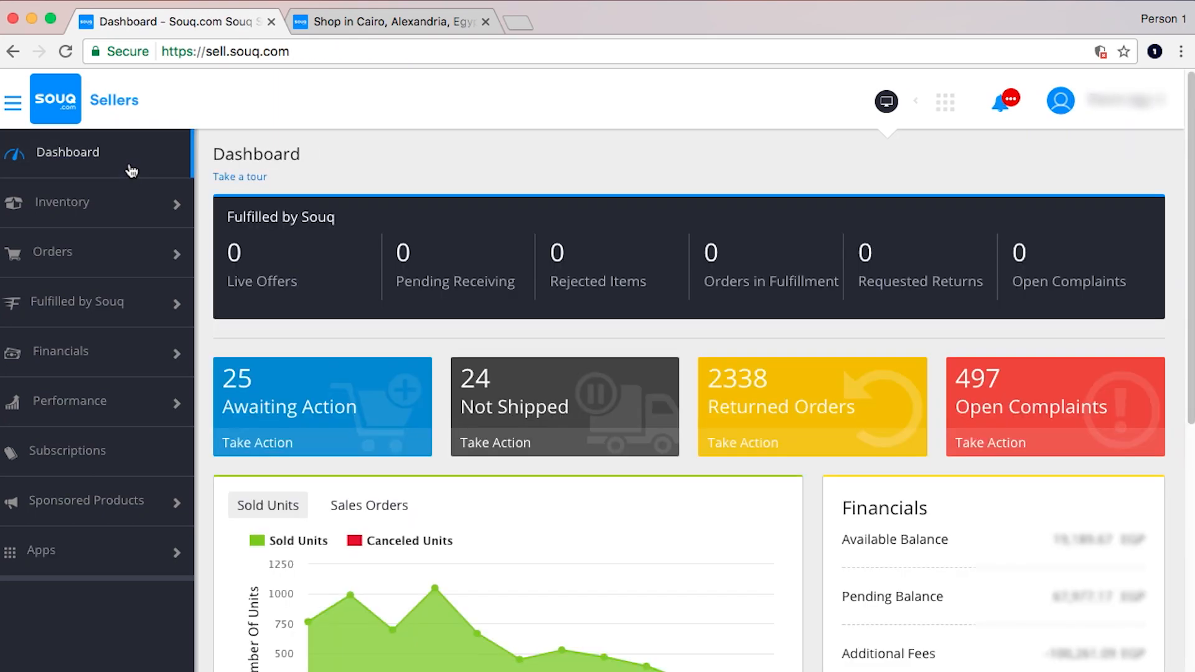